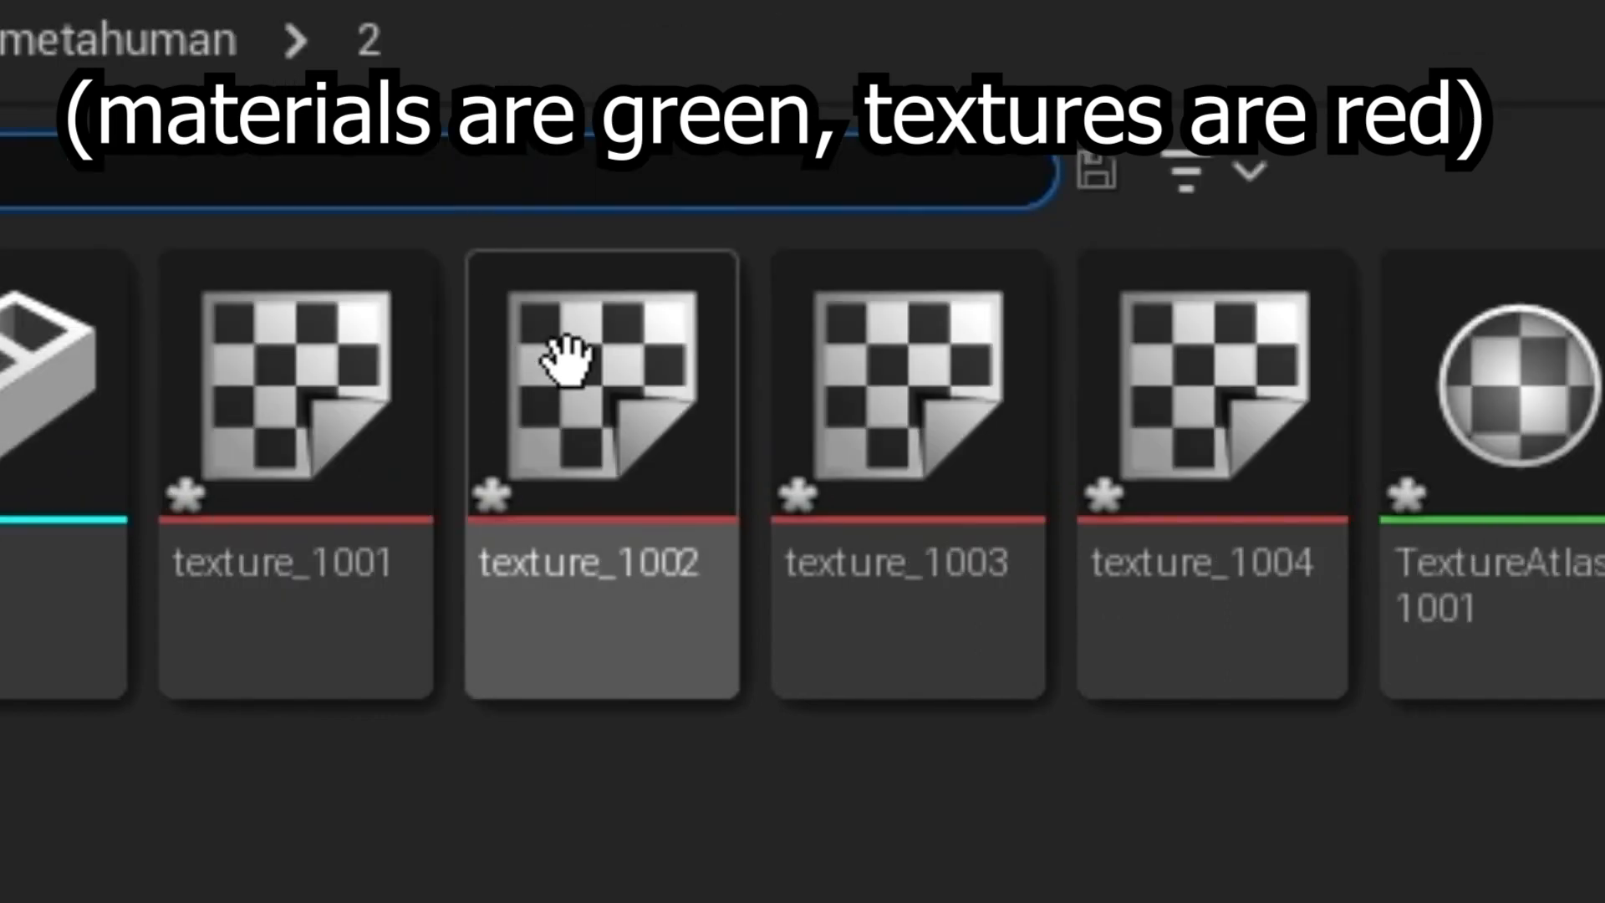
mouse_move(112, 450)
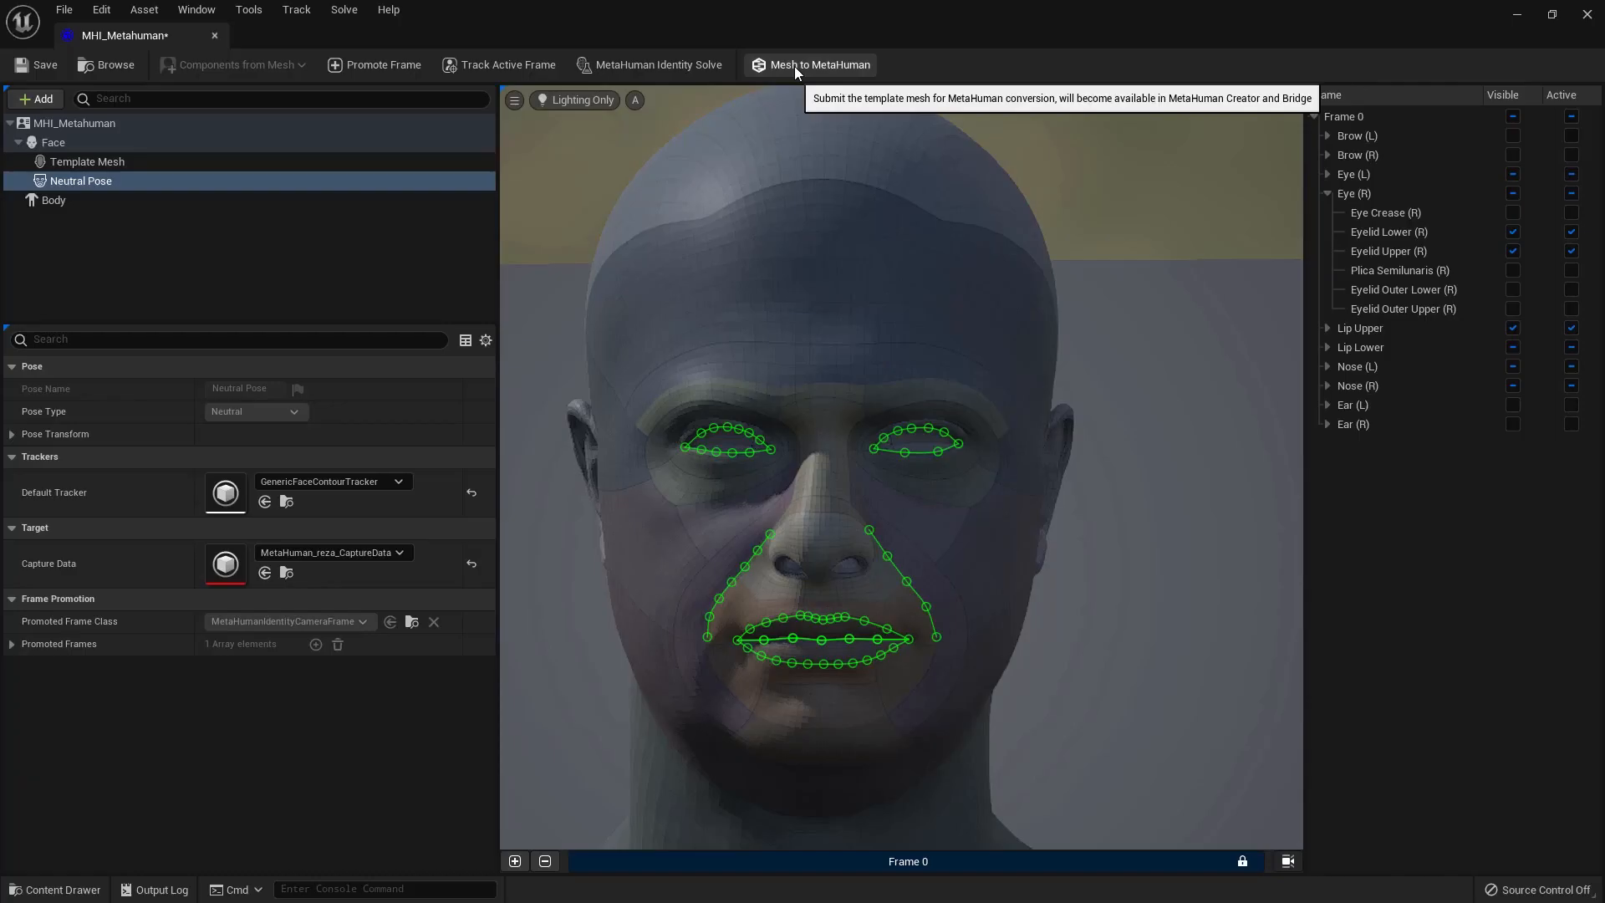
Step: Submit the tracked template head via Mesh to MetaHuman and confirm the success notice
click(819, 65)
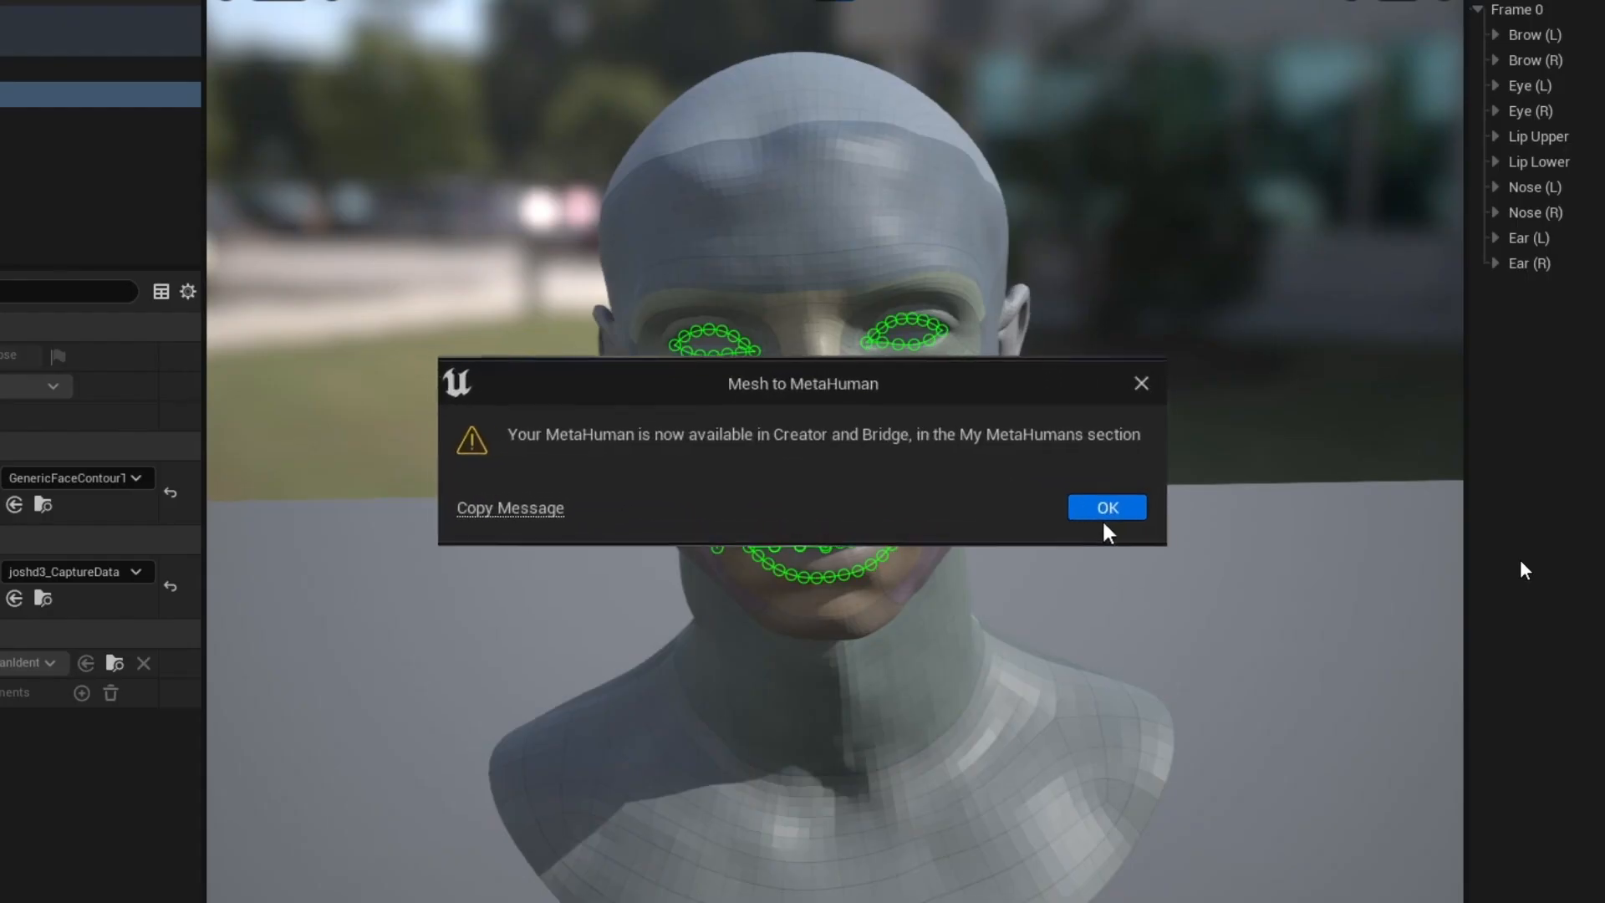
click(1105, 506)
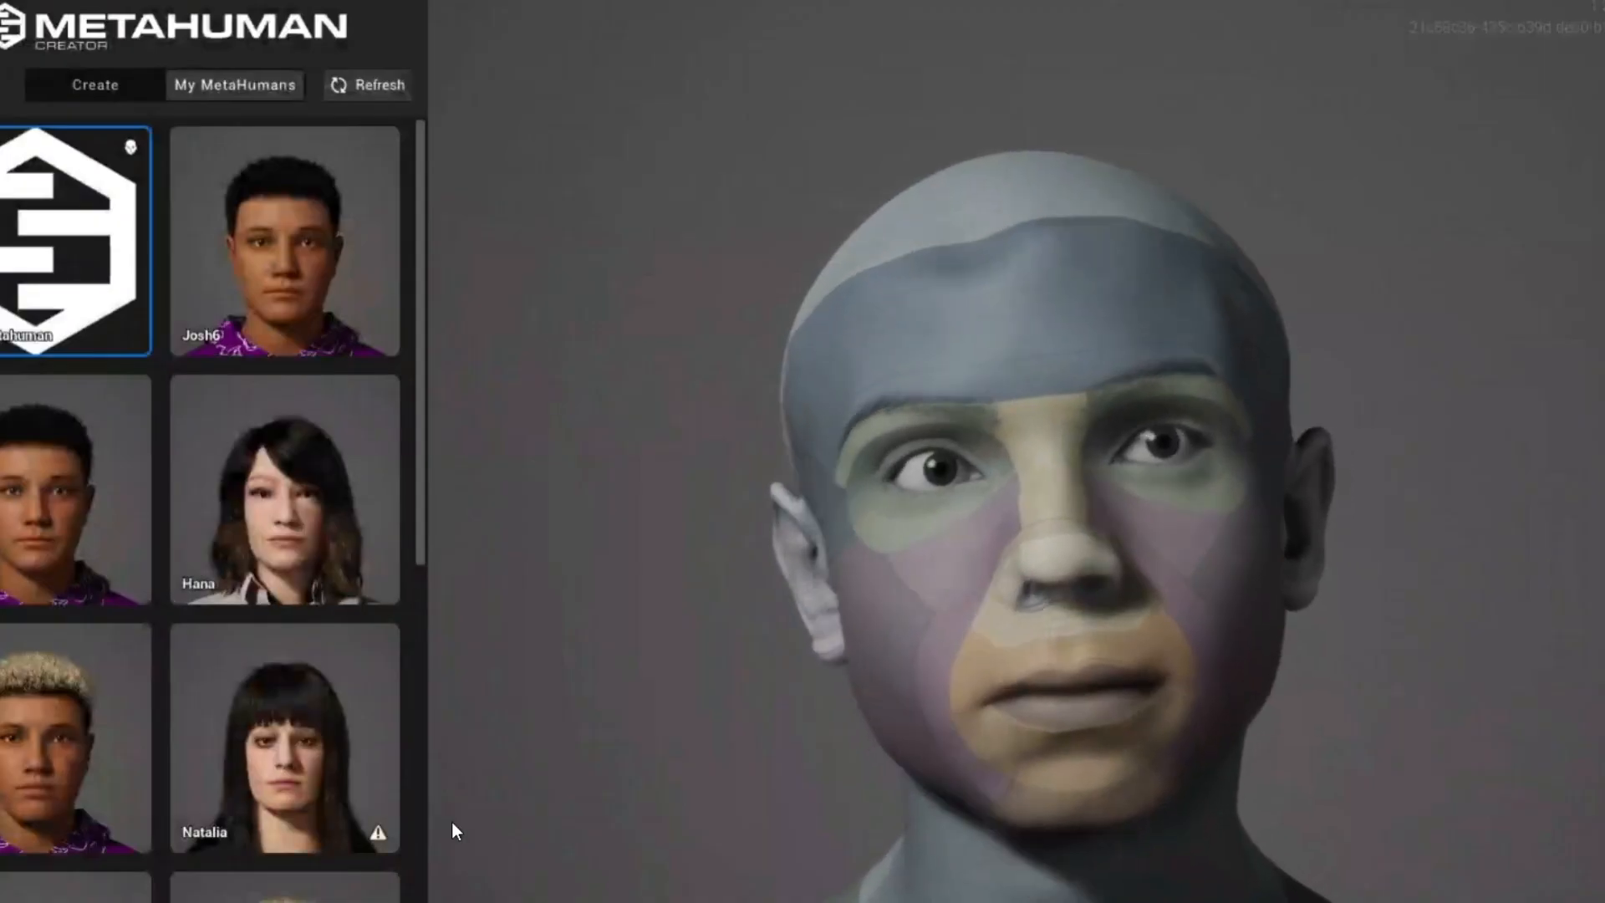